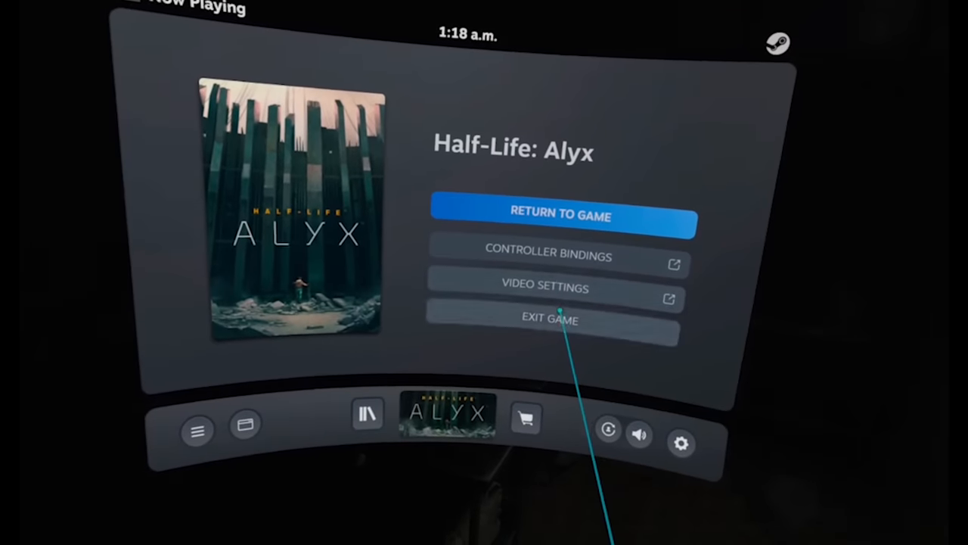
# Quit Half-Life: Alyx from the SteamVR dashboard to make way for Beat Saber
pyautogui.click(544, 288)
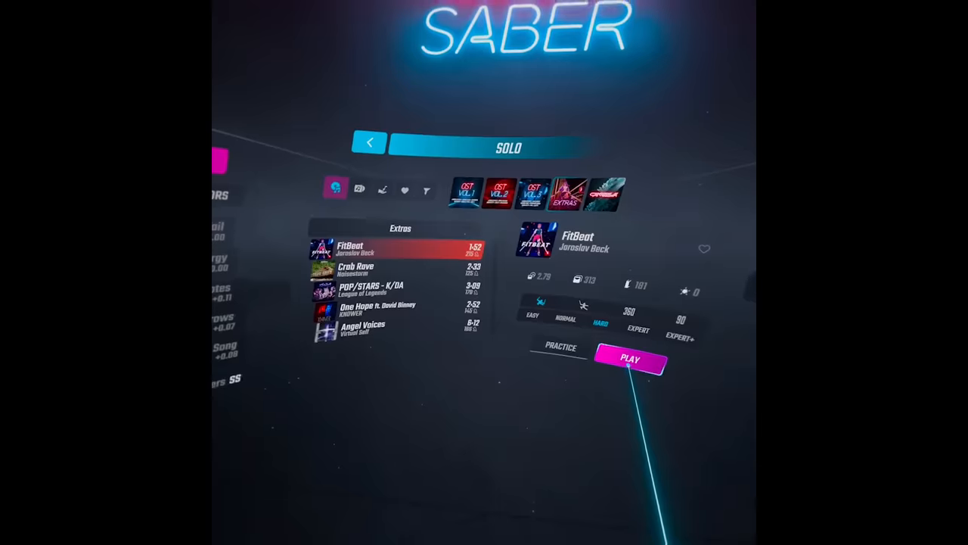
pyautogui.click(629, 358)
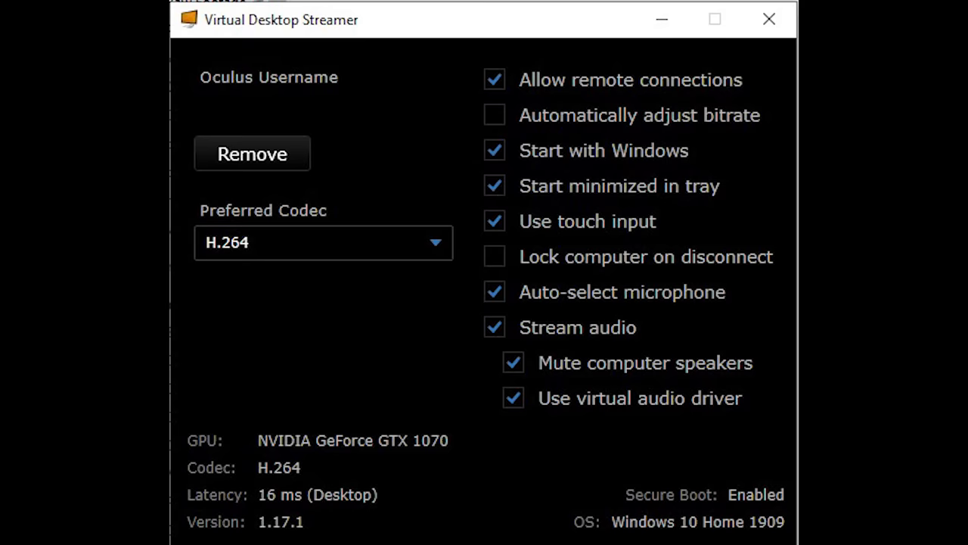
pyautogui.click(493, 185)
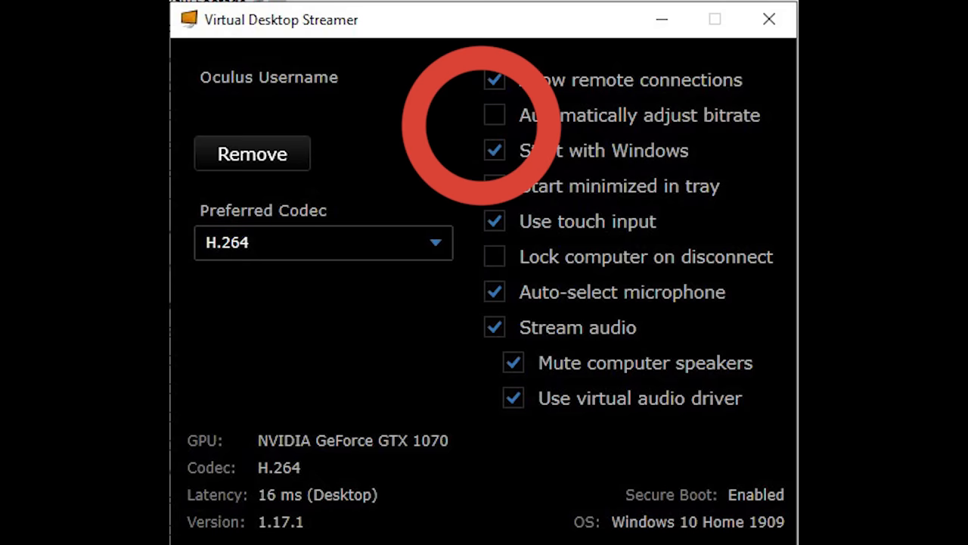
pyautogui.click(493, 184)
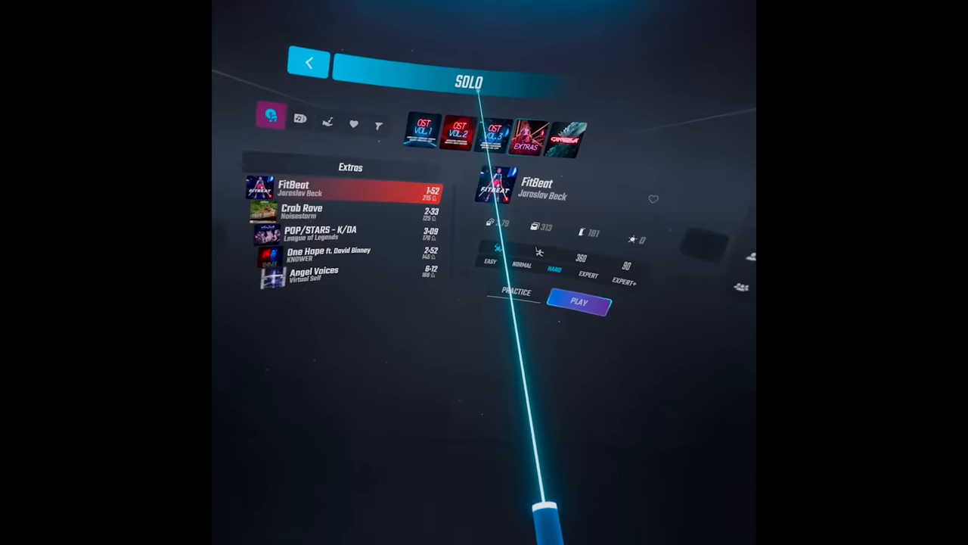
# Launch the FitBeat song on Hard from the Extras pack in Solo mode
pyautogui.click(578, 302)
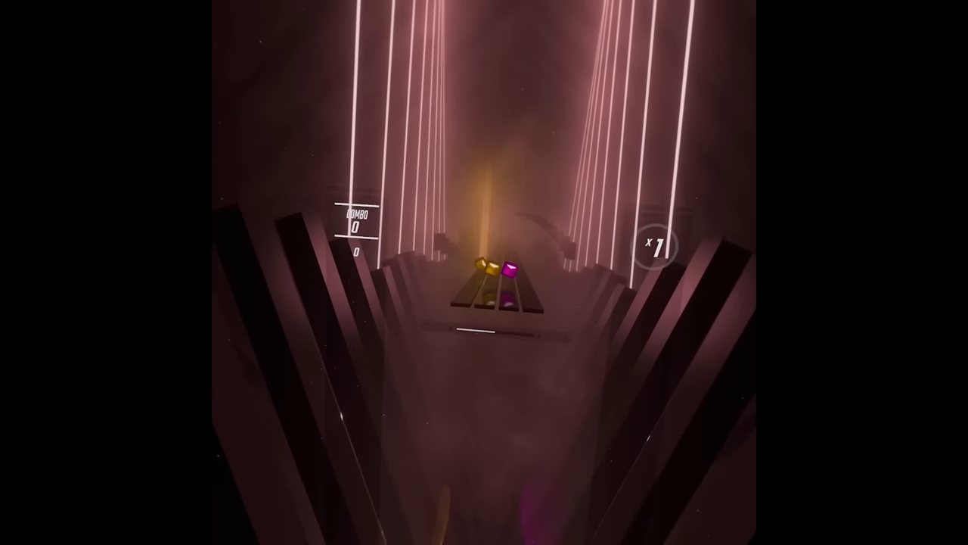